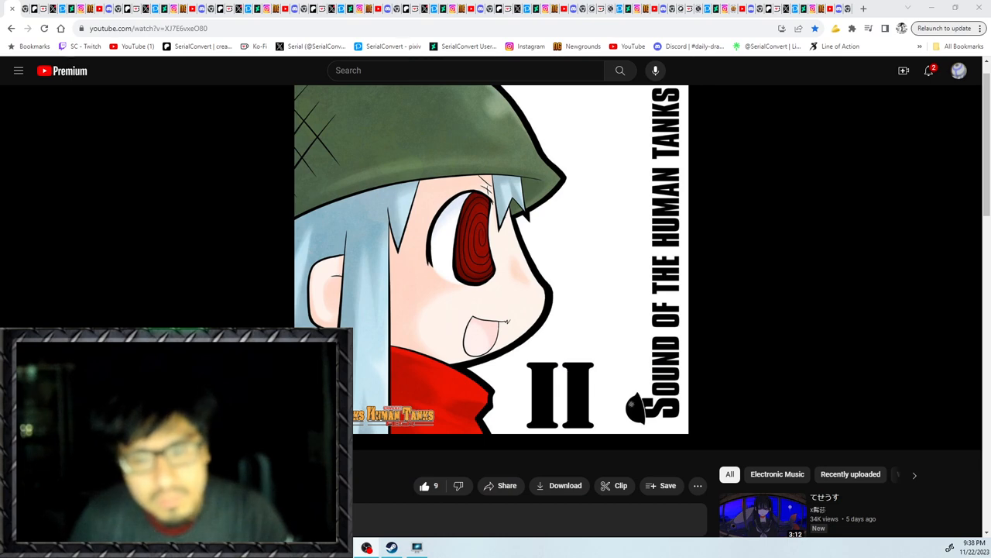
mouse_move(462, 224)
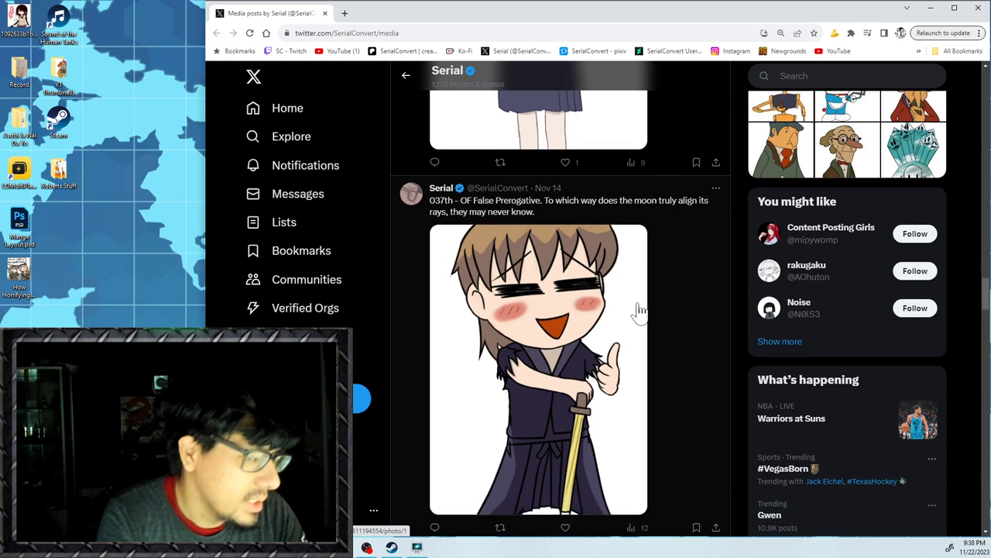
View the 037th drawing full-size, close it, then enlarge the 038th drawing, Of Lost Shard.
left_click(540, 369)
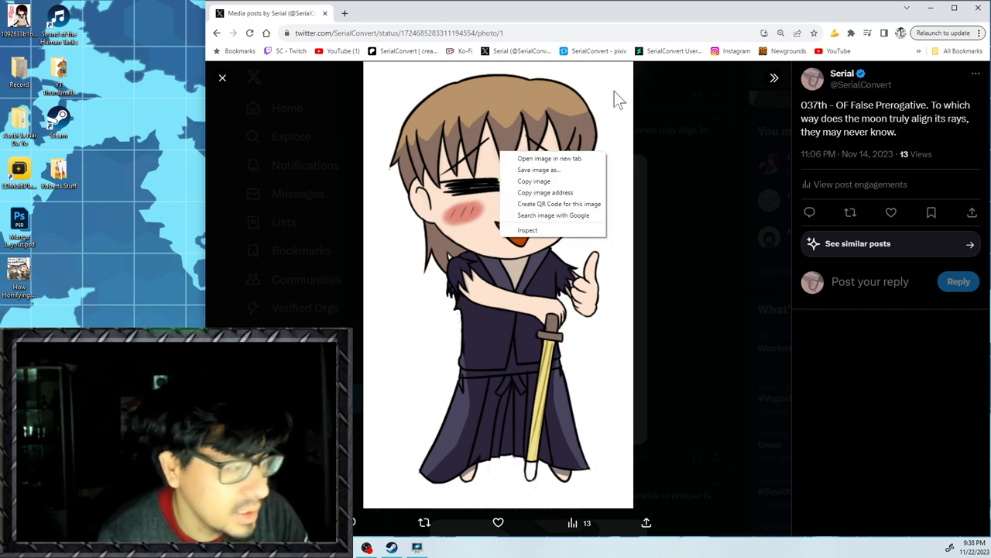
left_click(597, 116)
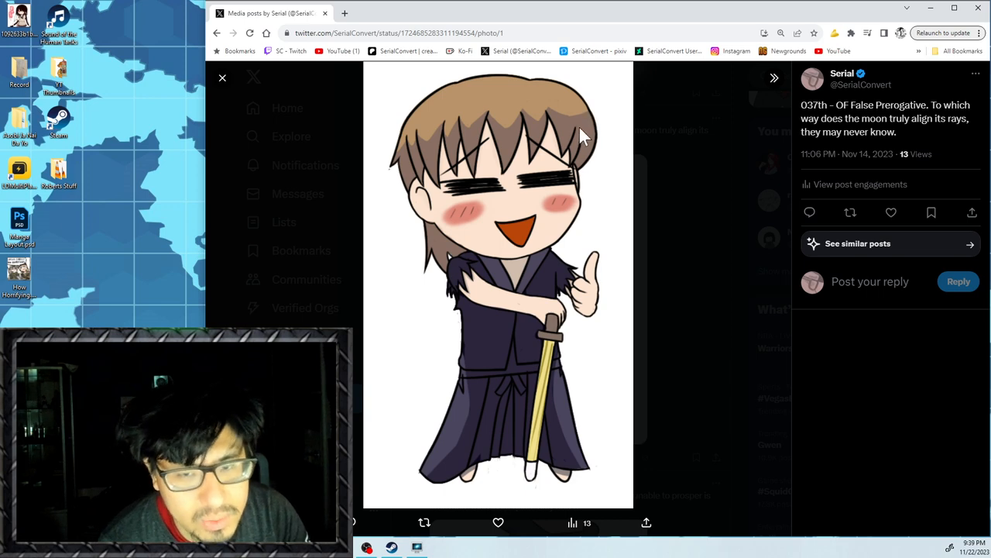
mouse_move(685, 121)
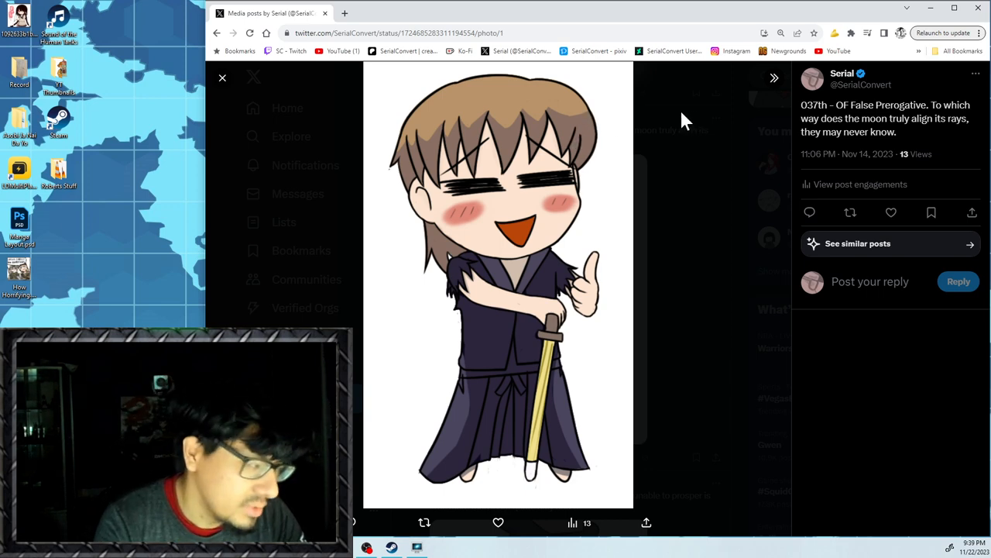
left_click(223, 77)
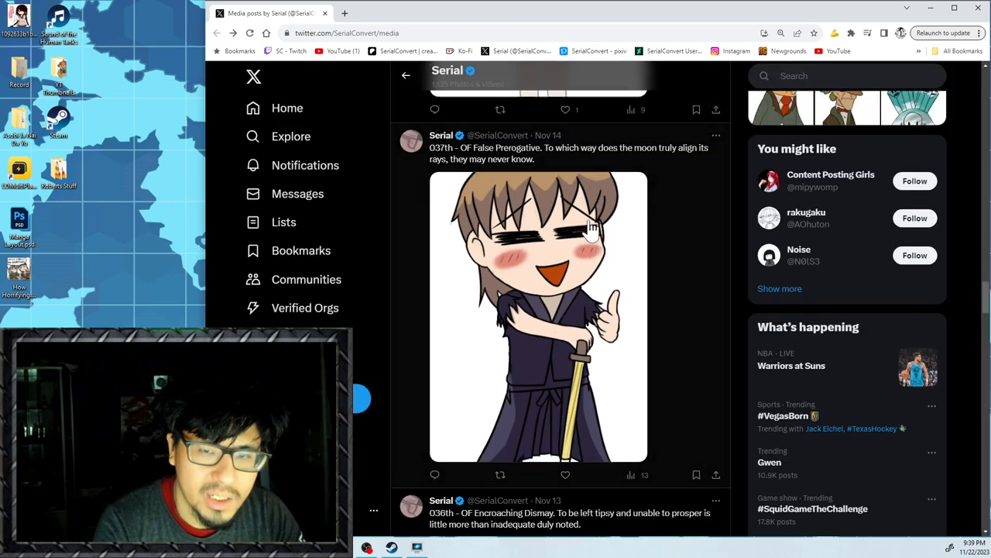
left_click(539, 316)
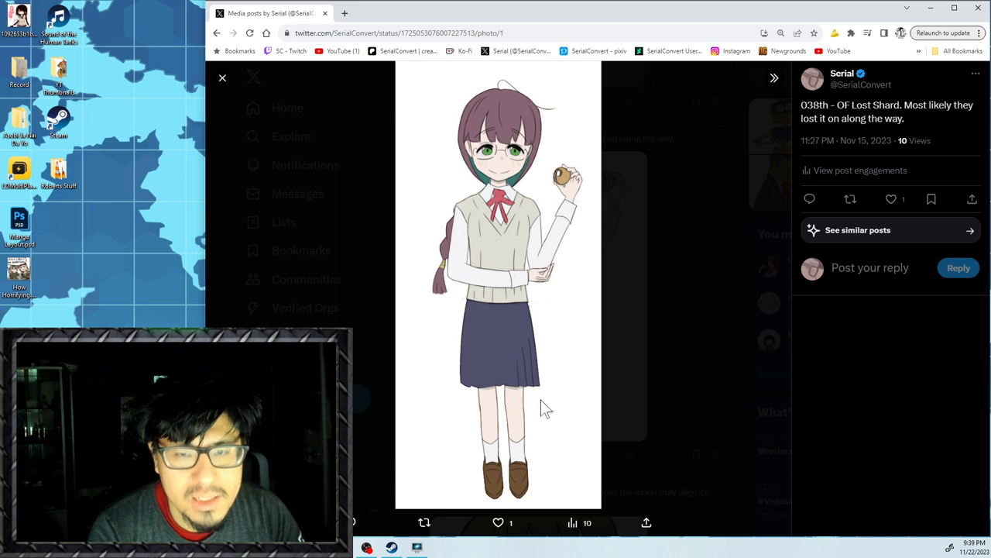
mouse_move(525, 395)
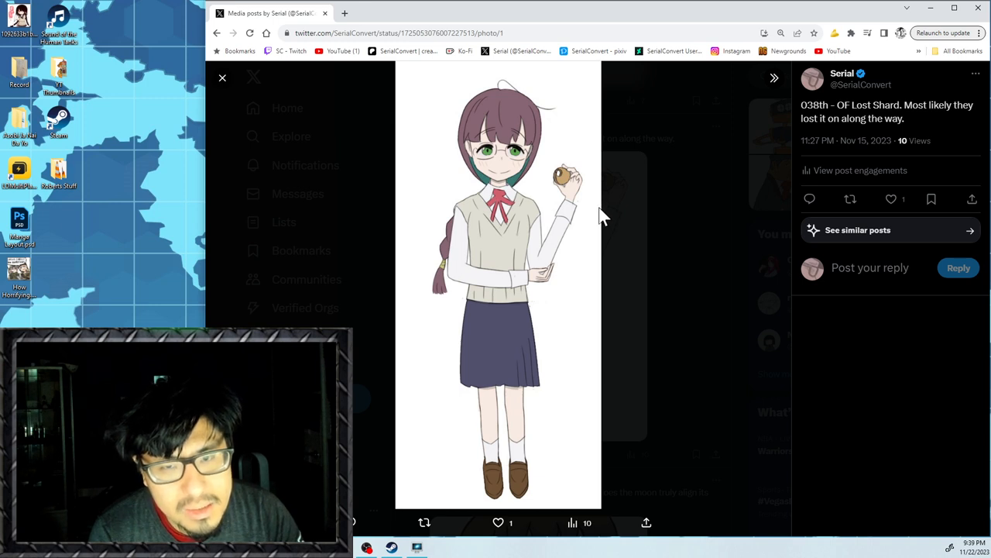
mouse_move(603, 254)
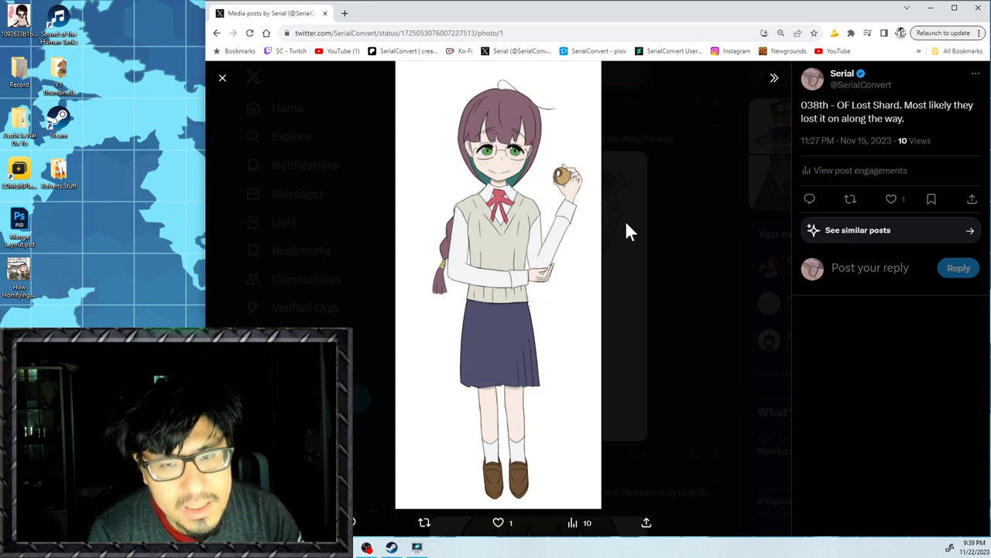
mouse_move(598, 296)
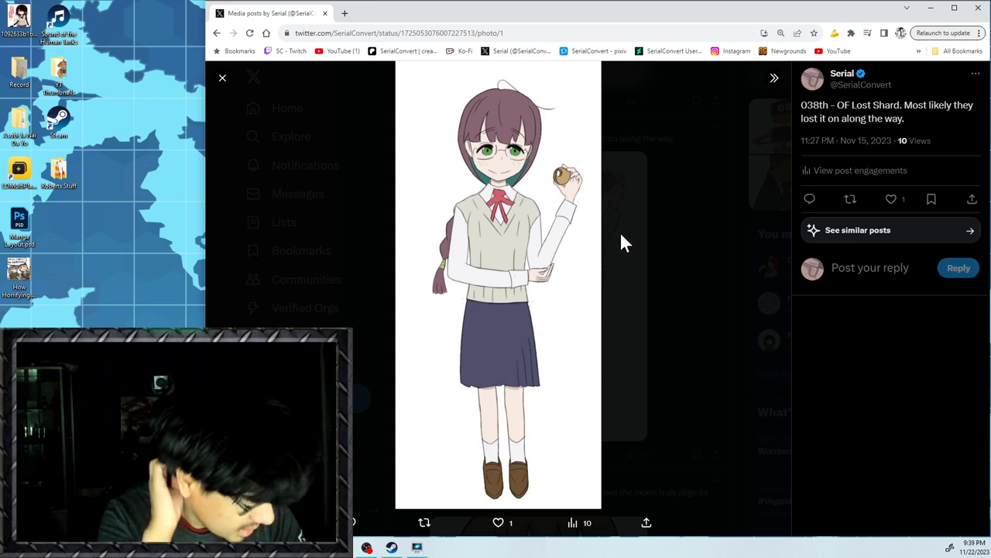
mouse_move(612, 246)
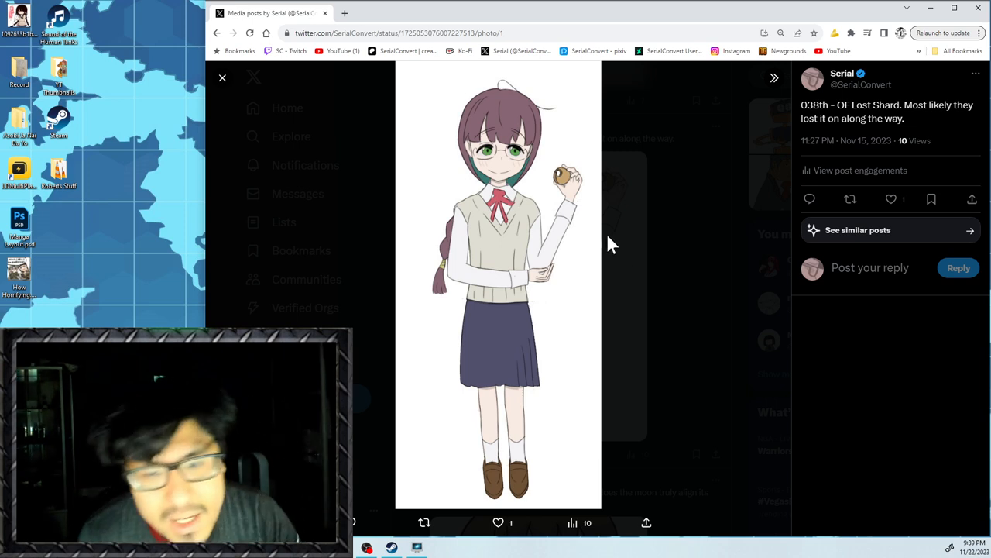
mouse_move(607, 254)
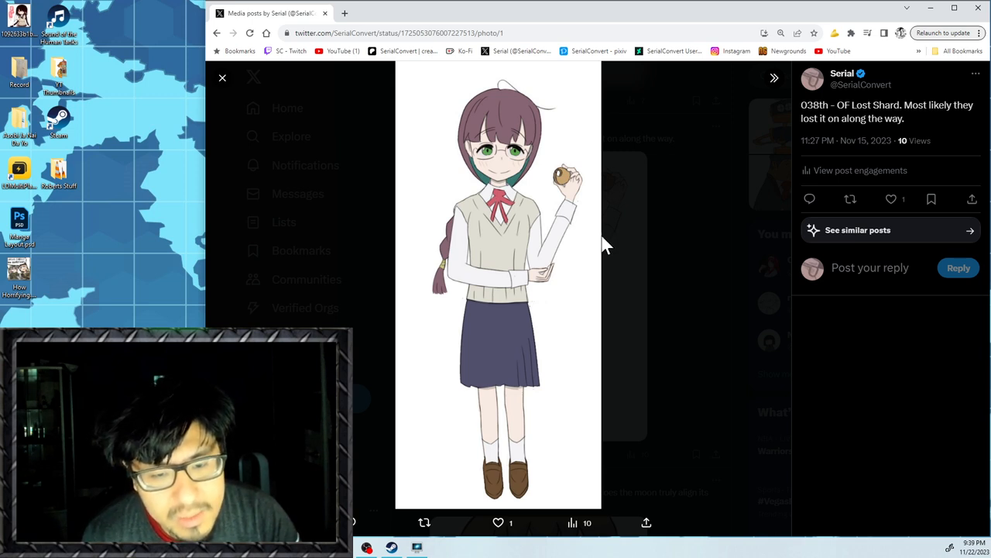
mouse_move(629, 210)
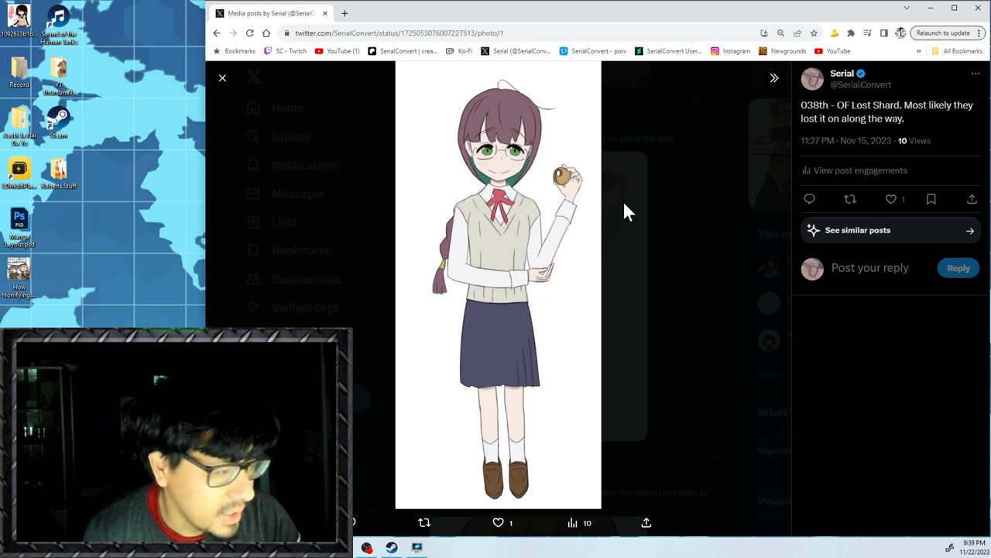
Close Lost Shard, view the 039th drawing full-size, then enlarge the Thoughtful Third Thursday drawing.
left_click(223, 77)
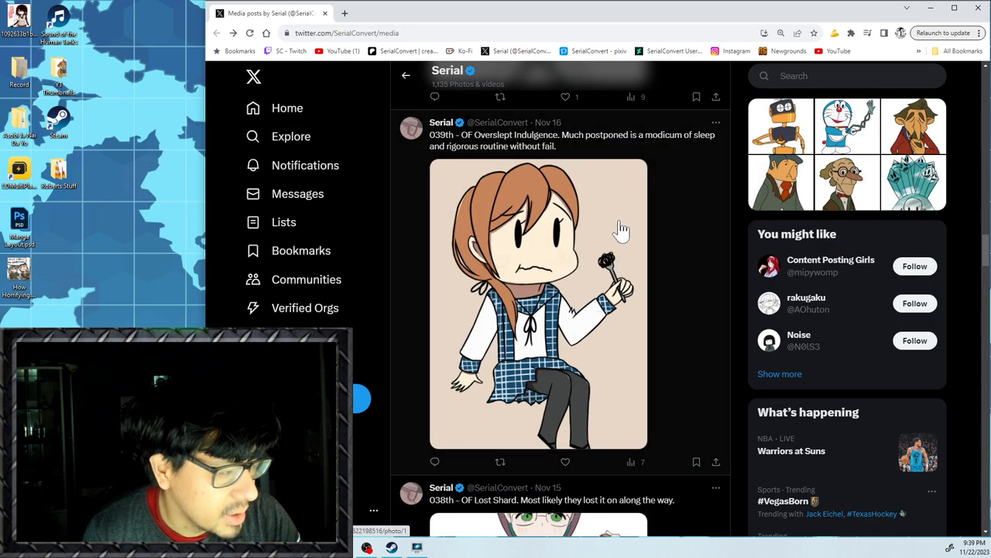
mouse_move(621, 226)
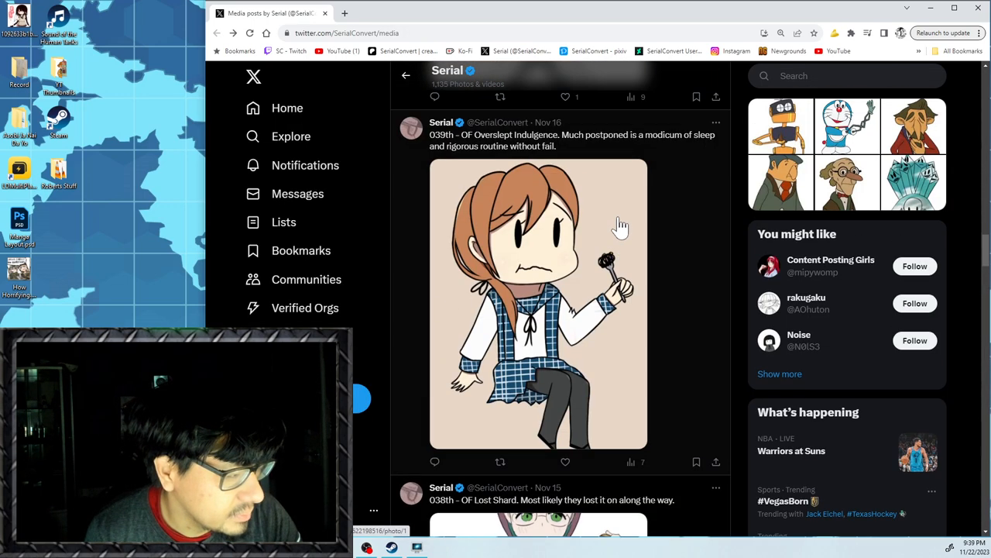
left_click(539, 302)
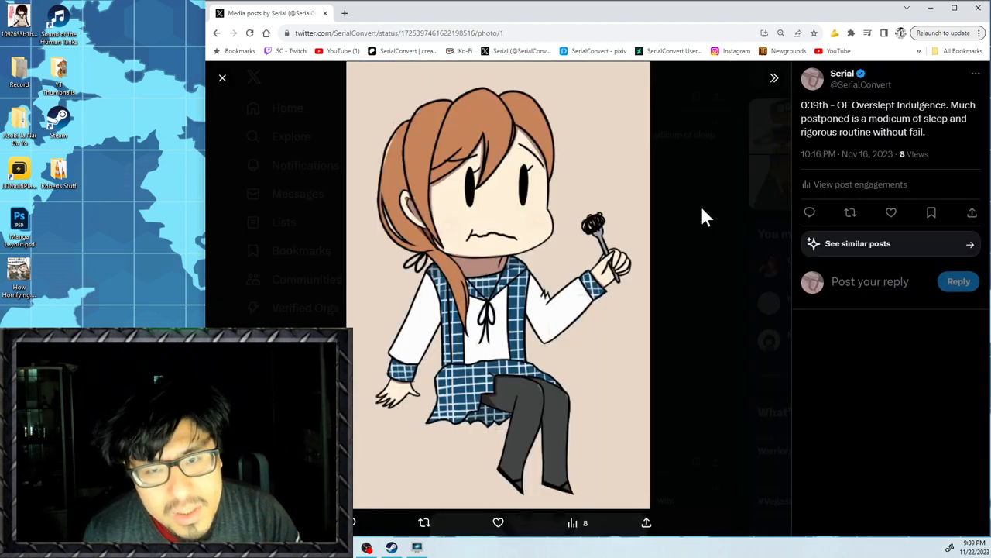
left_click(223, 77)
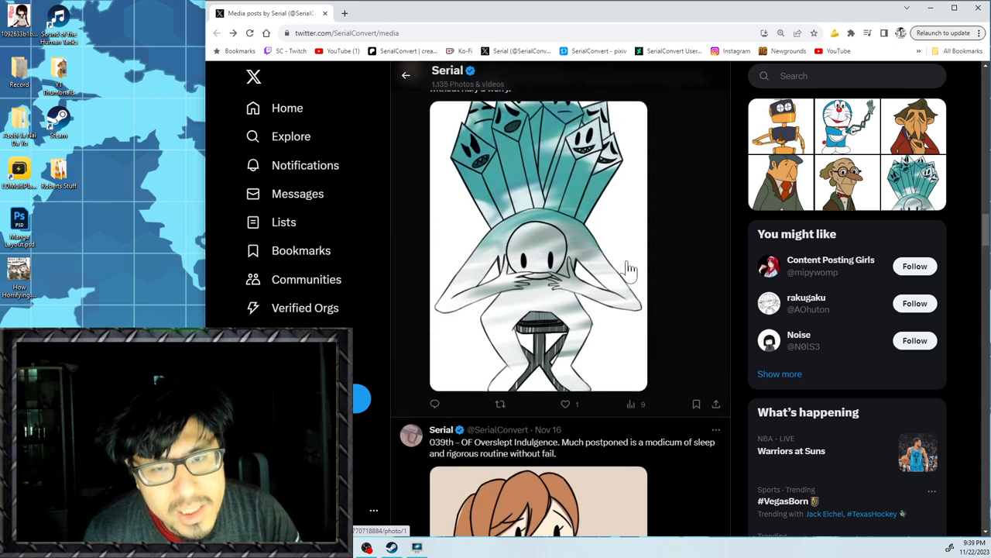
scroll("down", 3)
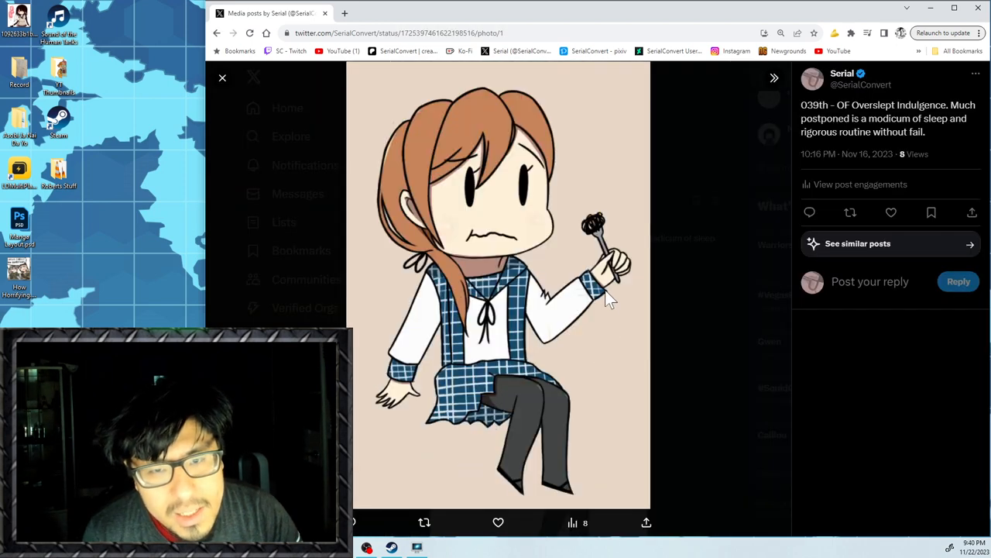
mouse_move(607, 232)
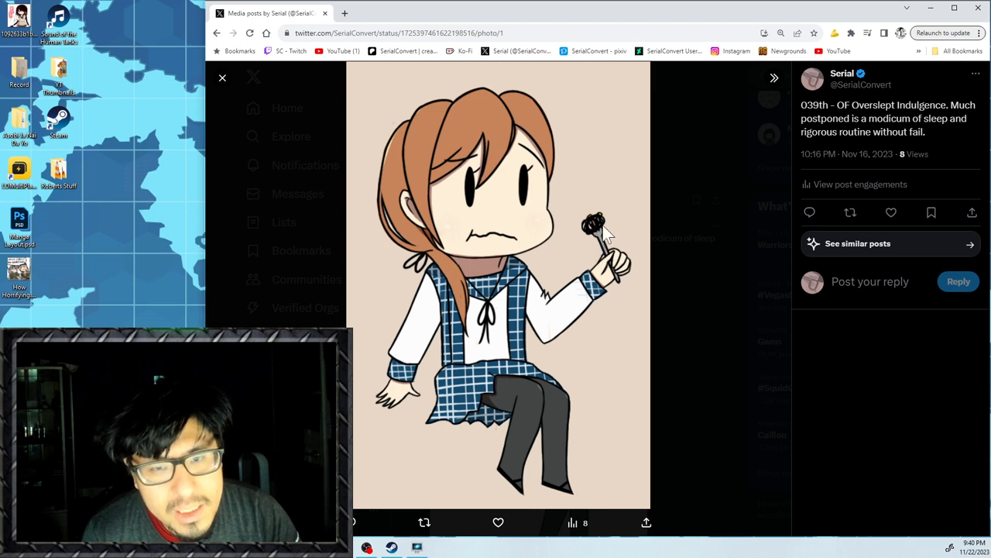
mouse_move(644, 198)
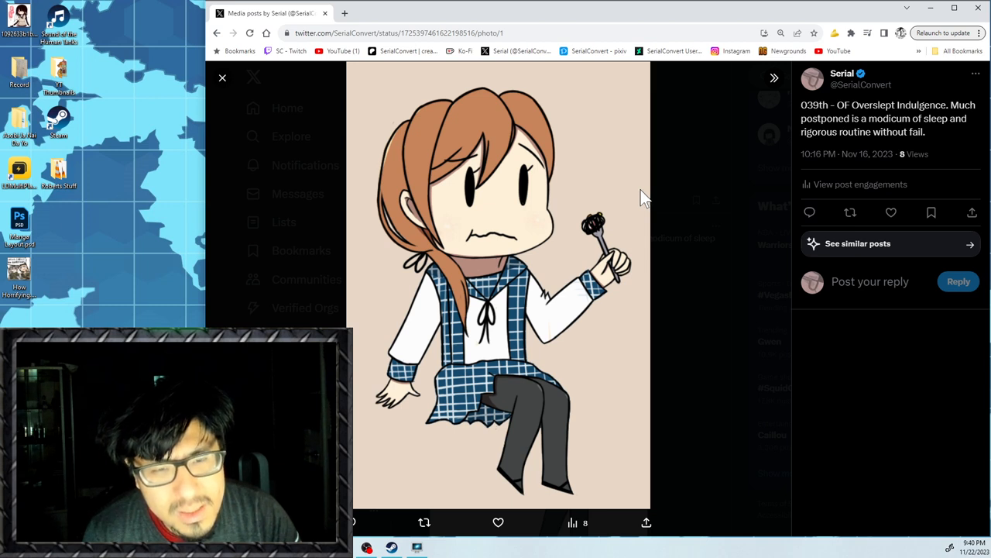
mouse_move(589, 226)
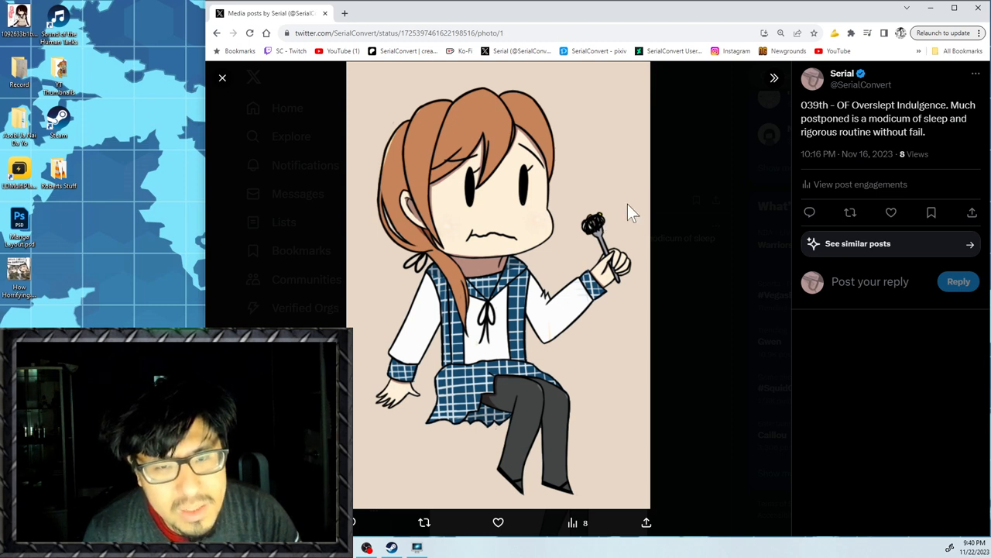
mouse_move(674, 198)
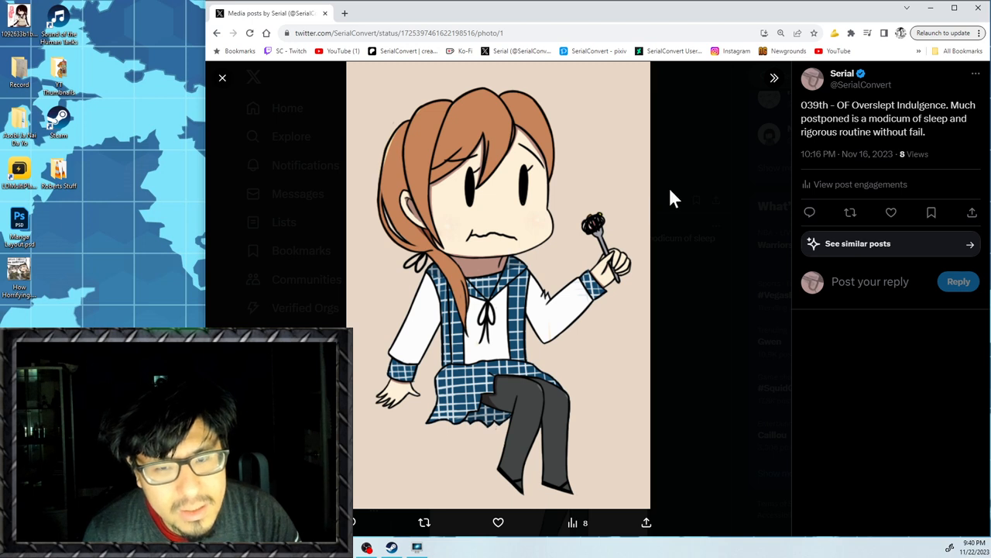
mouse_move(666, 195)
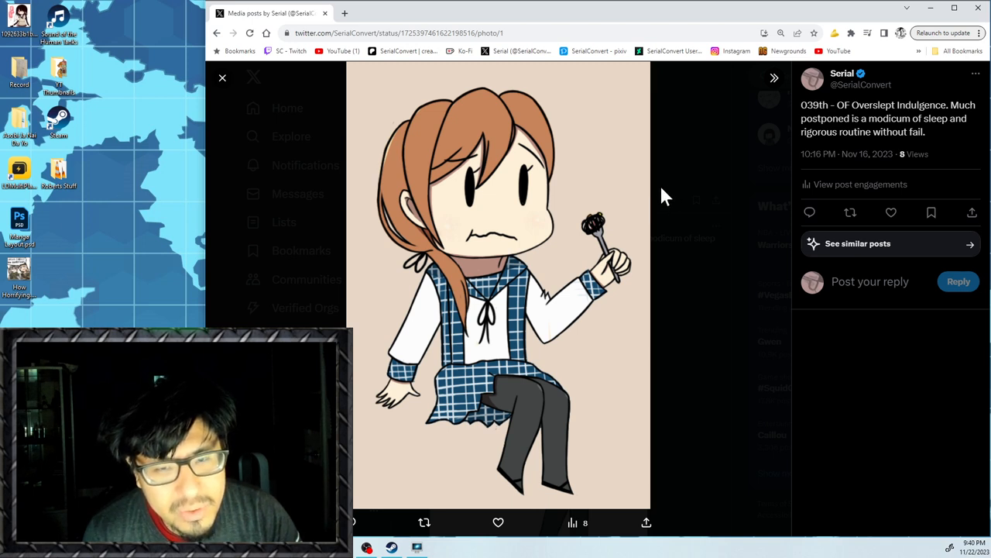
mouse_move(679, 217)
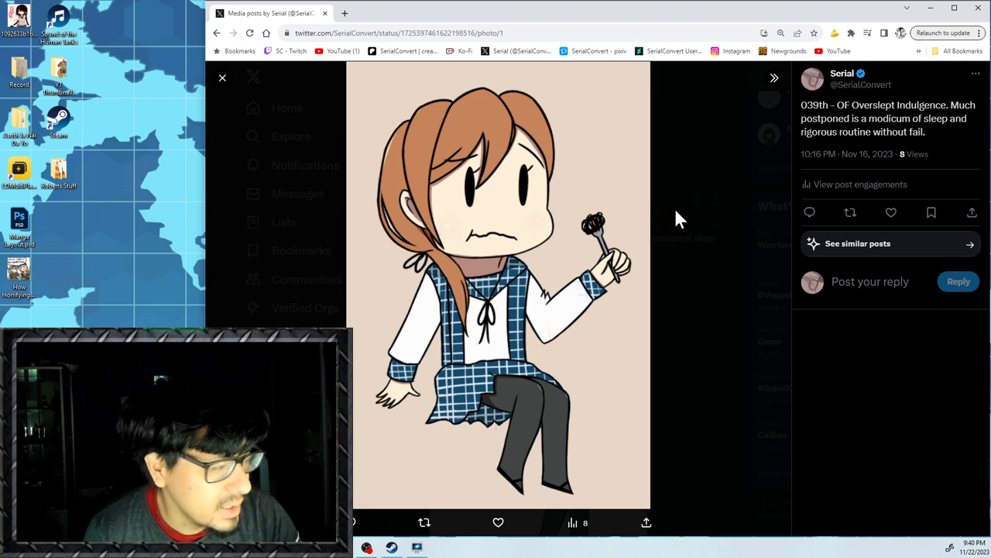
left_click(223, 77)
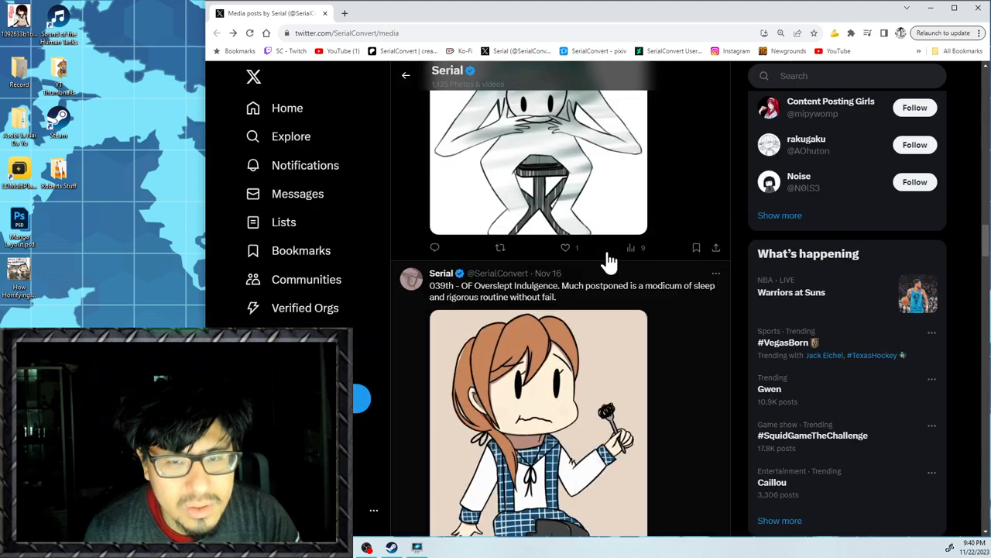
left_click(539, 155)
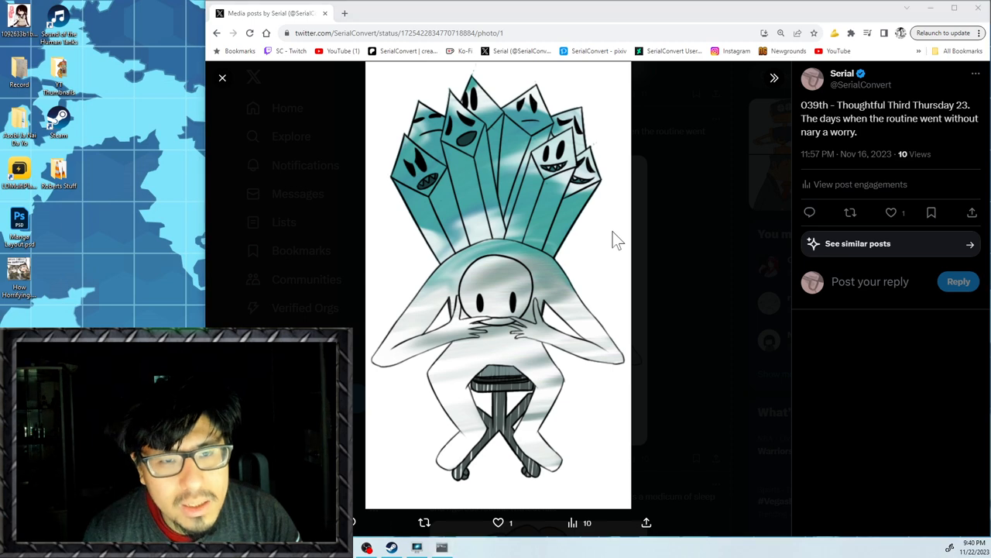
mouse_move(632, 238)
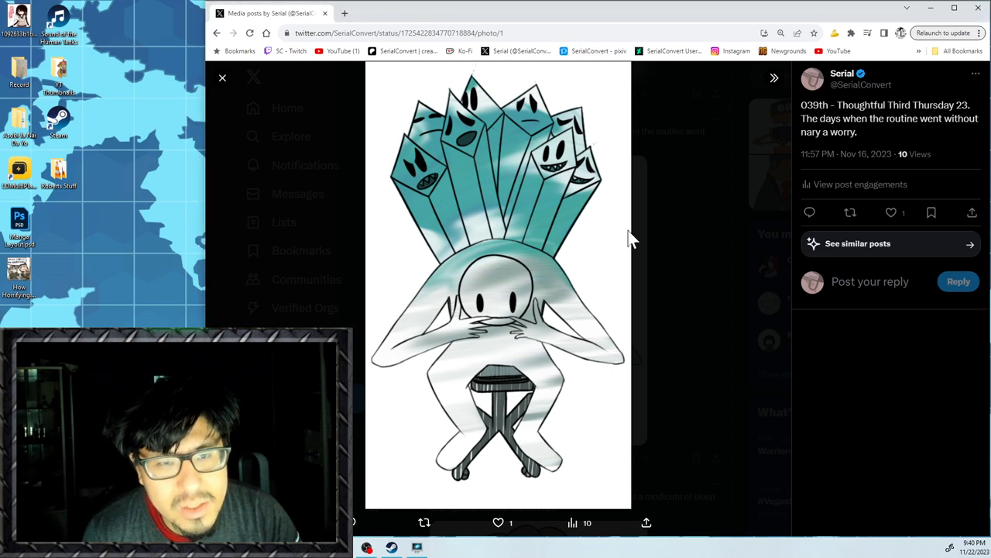
View the 040th and 041st drawings full-size in turn, ending with the 042nd, Of Fall Behind Momentum, enlarged.
left_click(223, 77)
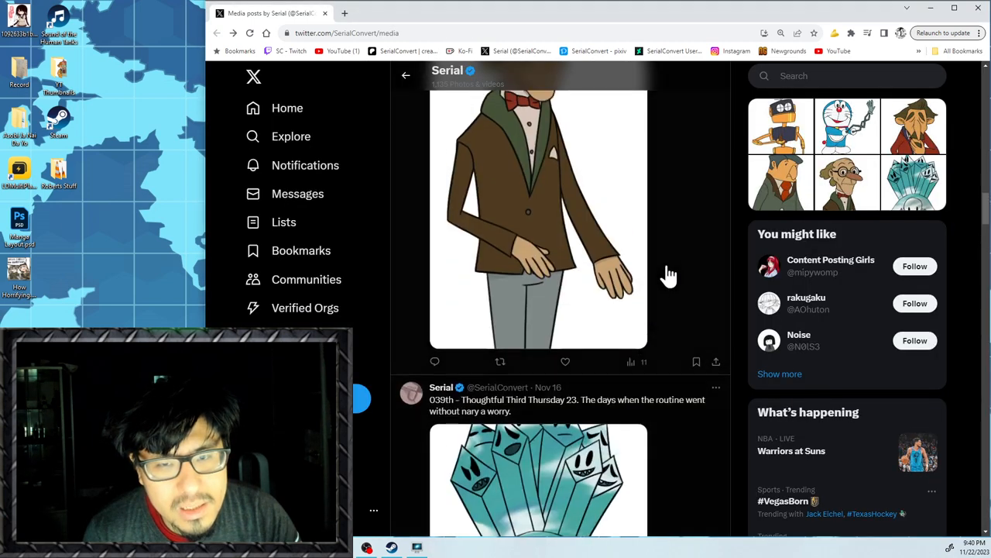
left_click(539, 217)
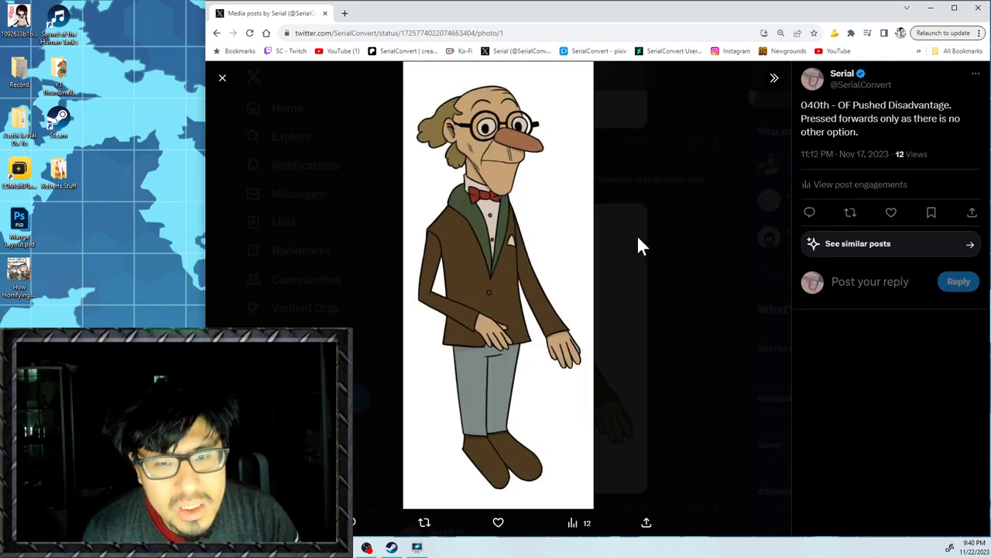
mouse_move(632, 260)
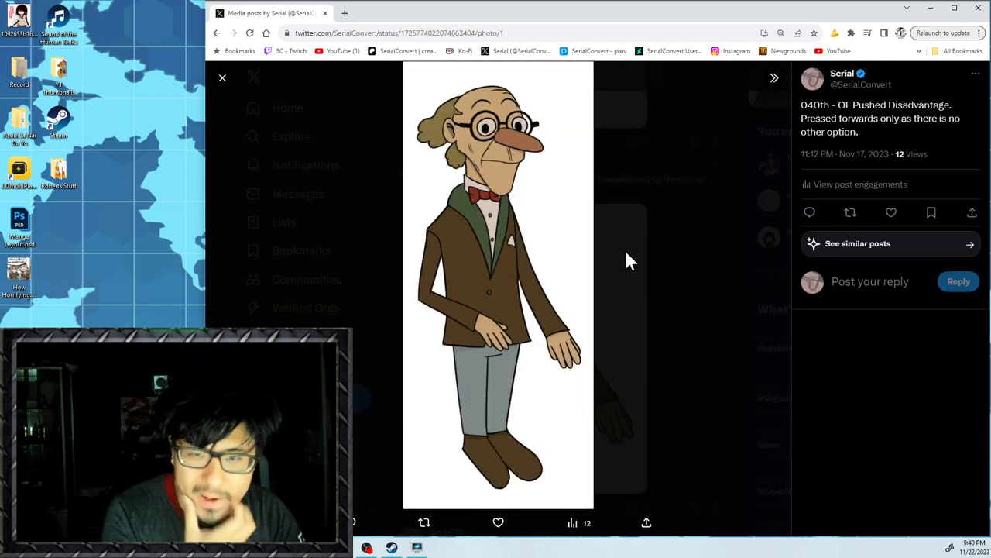
left_click(223, 78)
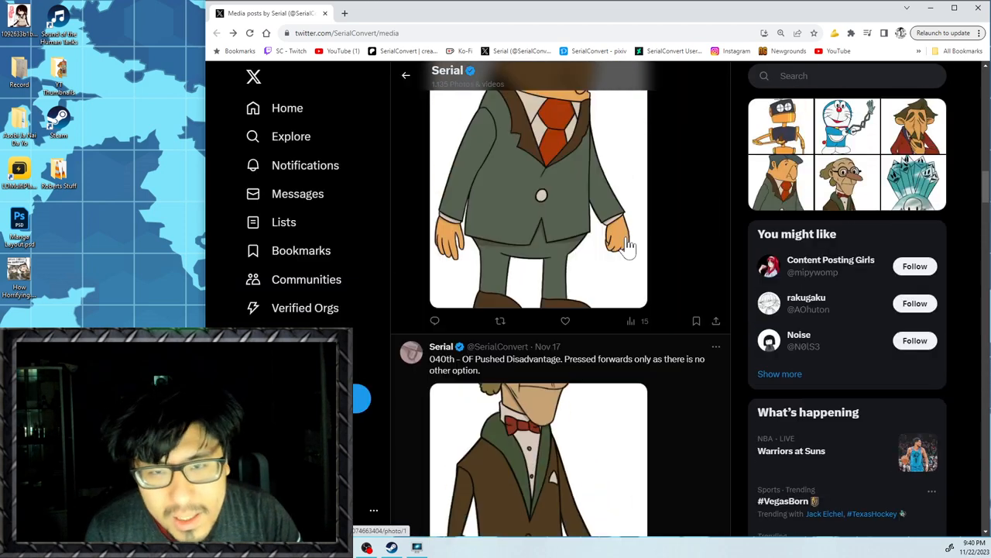
left_click(540, 198)
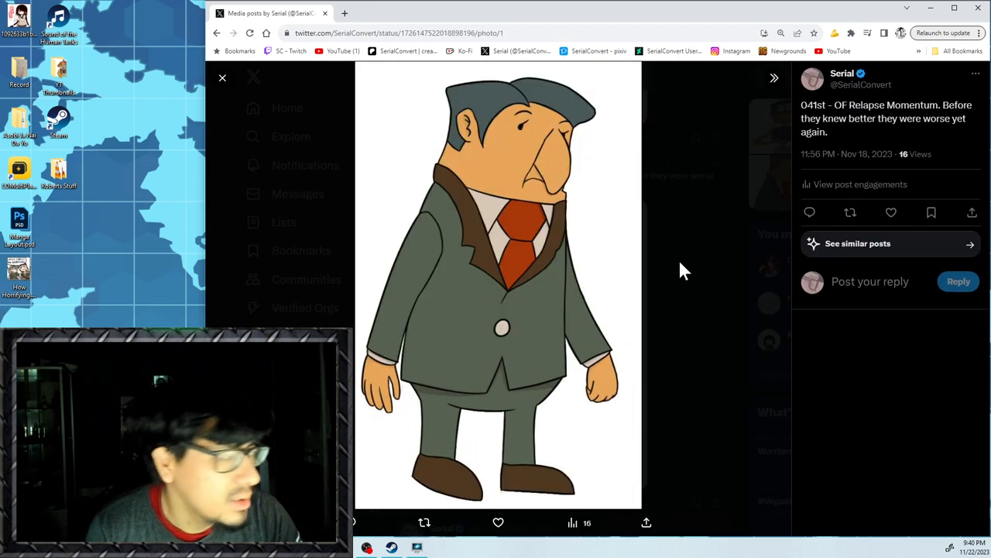
left_click(223, 77)
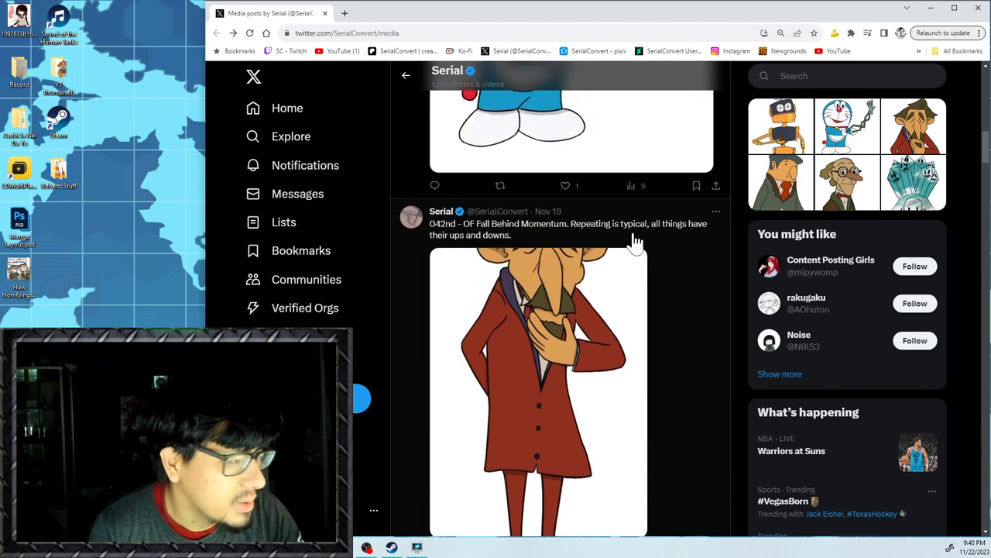
left_click(539, 379)
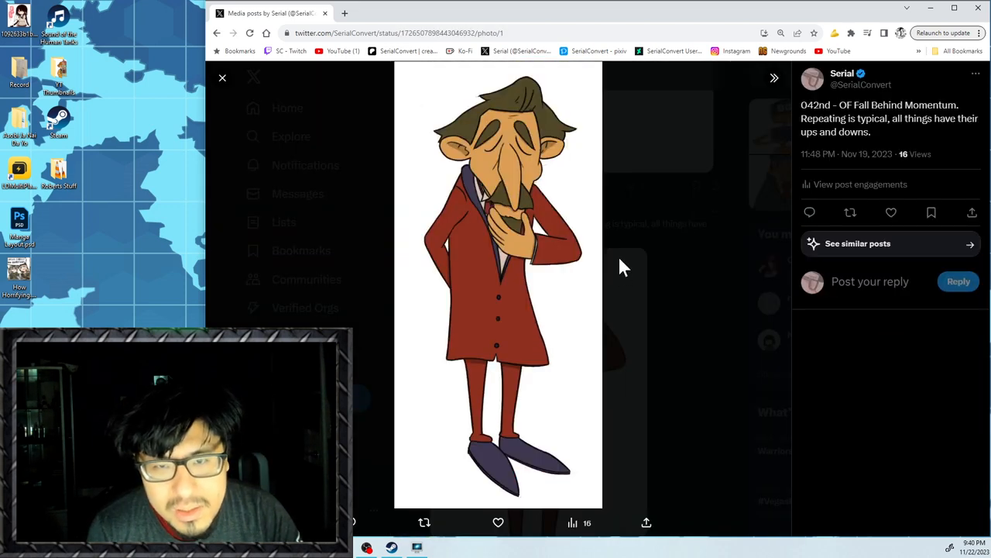
Close the 042nd, 043rd and 044th full-size drawings in turn, returning to the media feed.
left_click(223, 78)
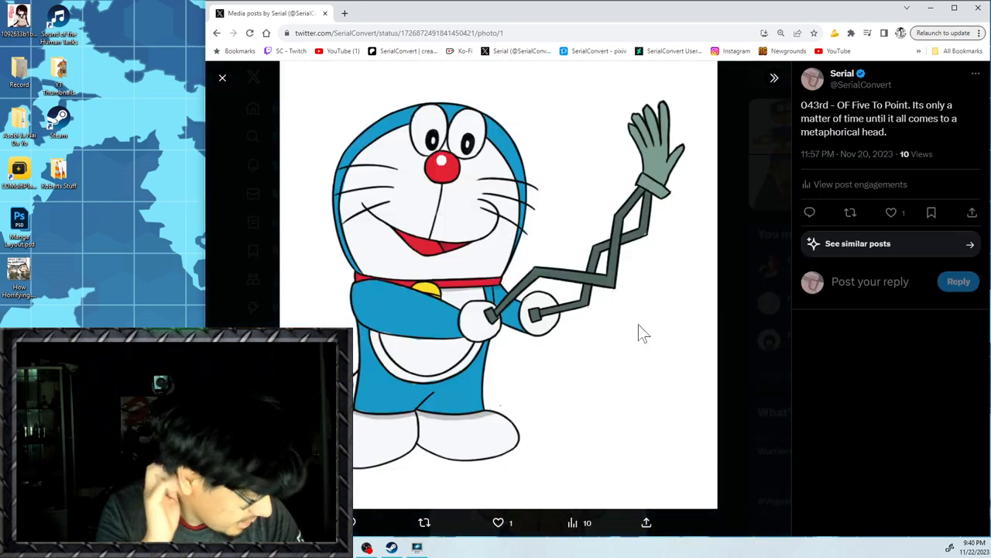
mouse_move(688, 292)
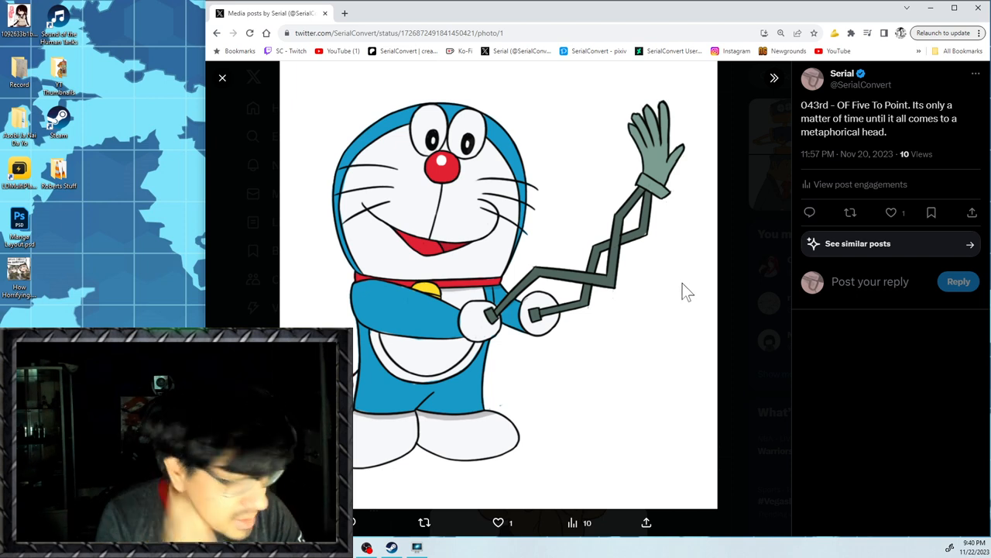
mouse_move(725, 234)
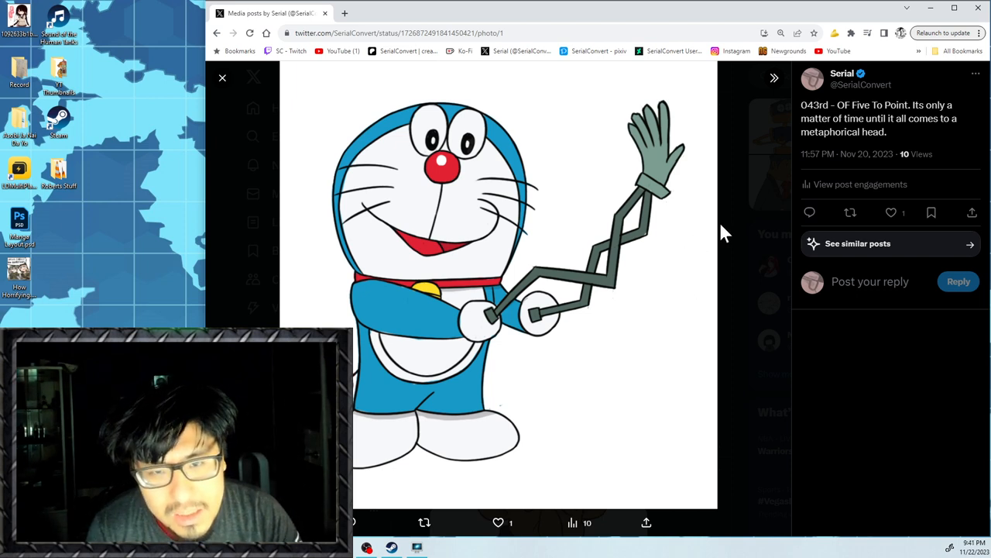
mouse_move(539, 286)
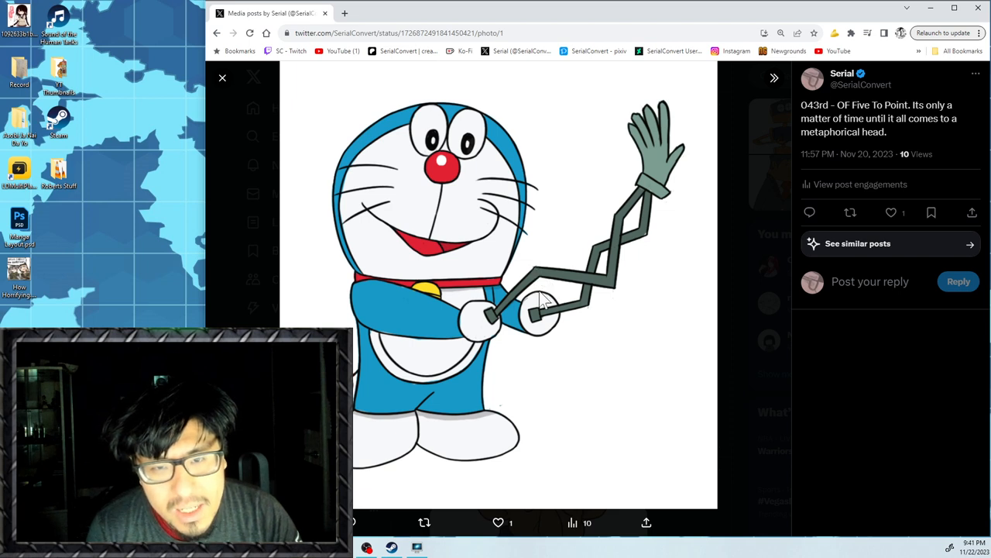
mouse_move(522, 282)
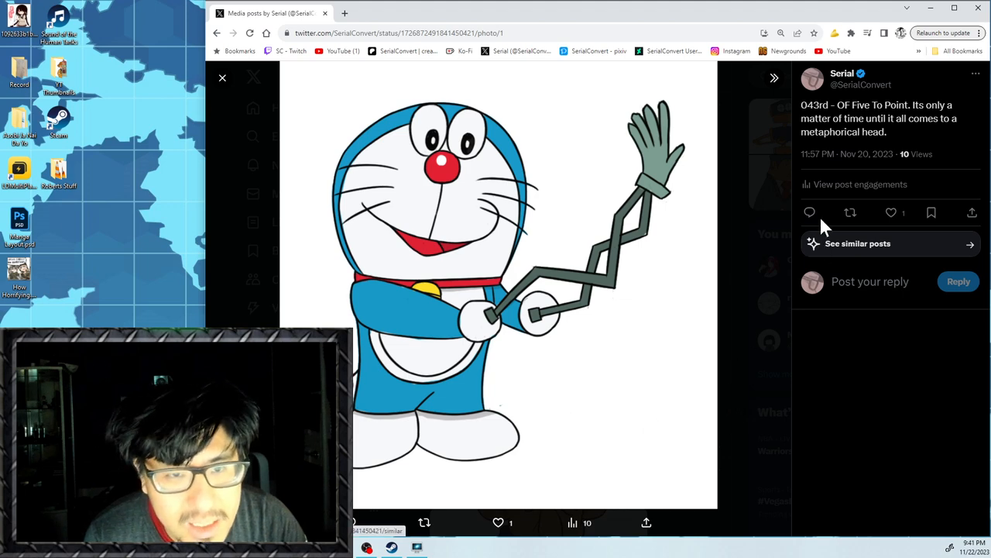
left_click(223, 78)
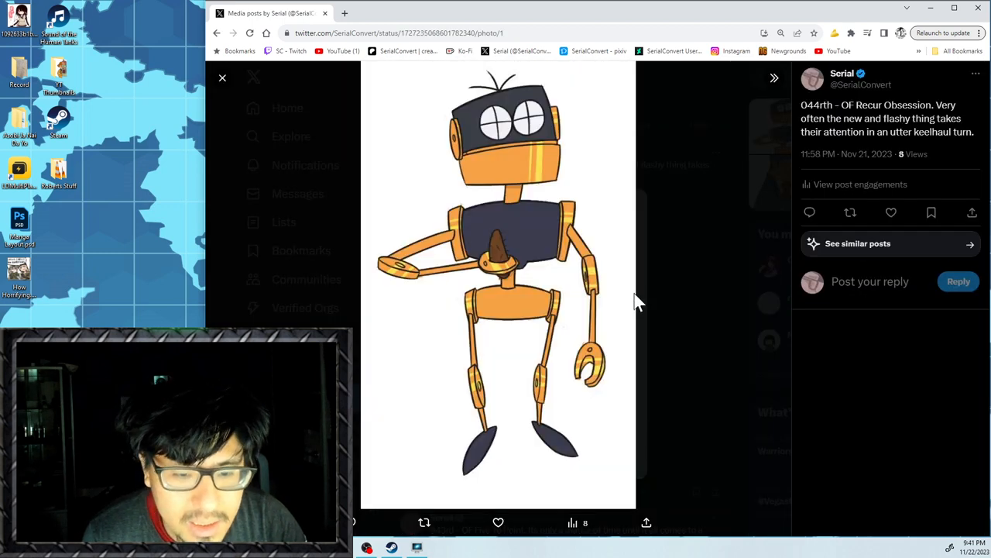
mouse_move(713, 292)
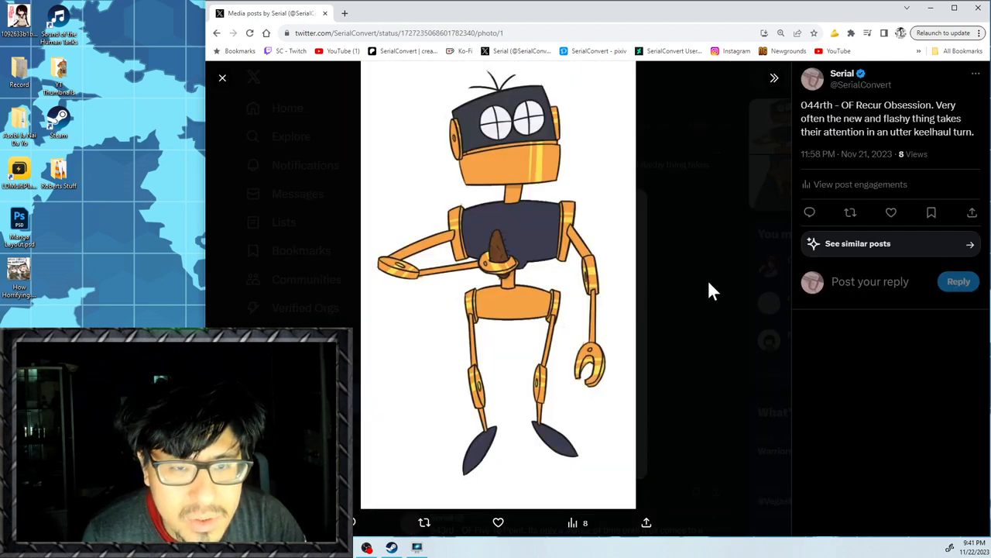
mouse_move(814, 163)
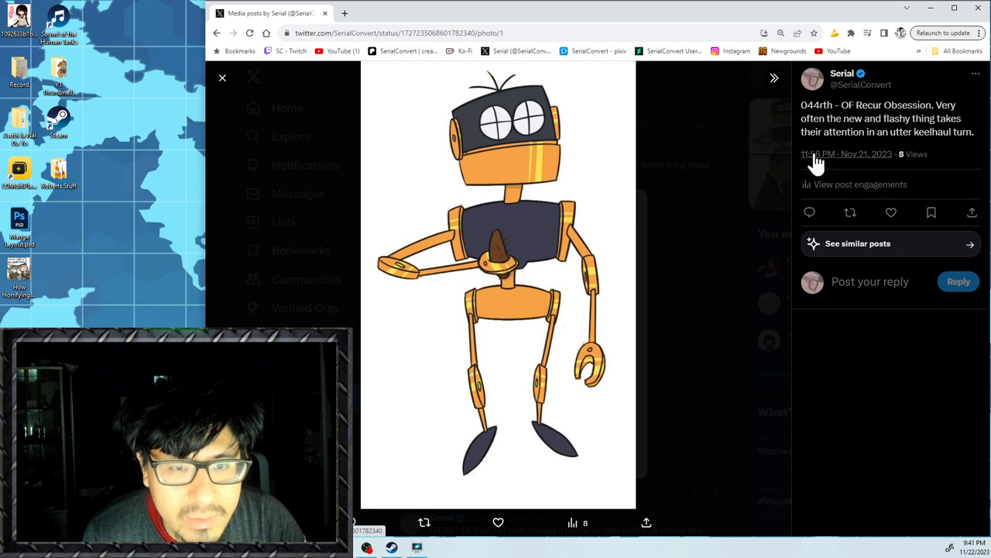
left_click(223, 77)
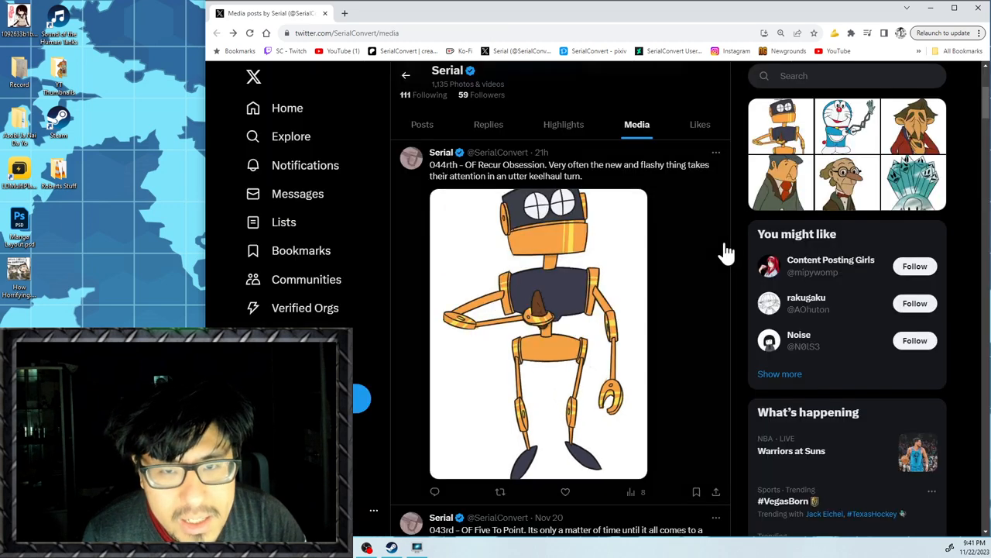